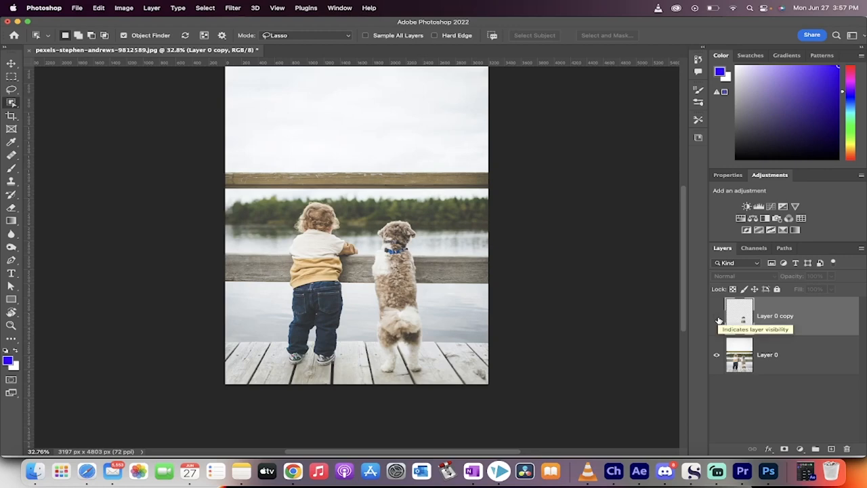
# Preview the Layer 0 copy with the dog removed, then delete that copy layer
pyautogui.click(716, 320)
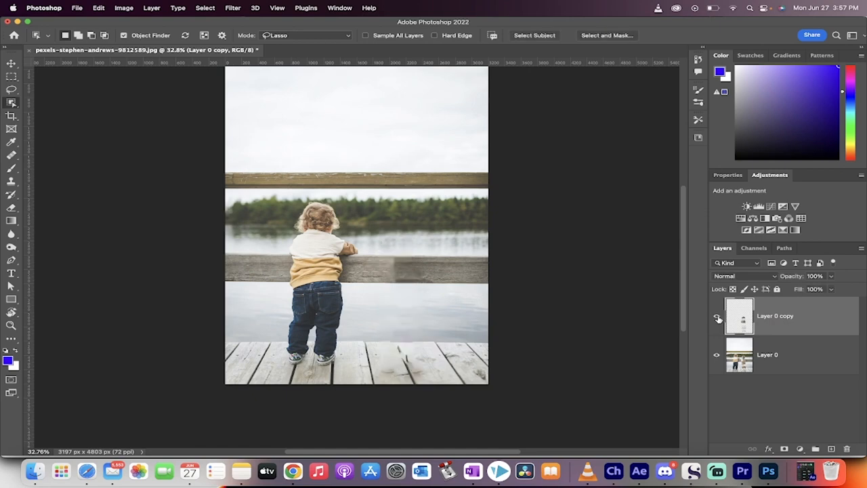
pyautogui.click(717, 317)
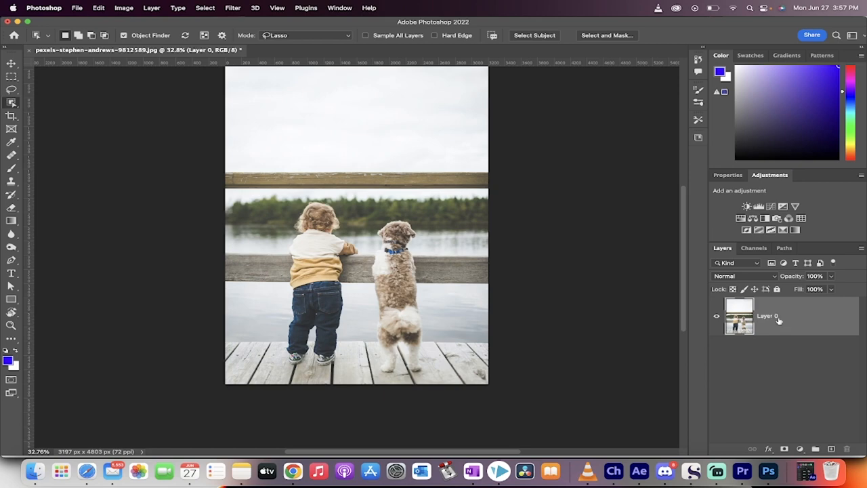
pyautogui.moveTo(11, 103)
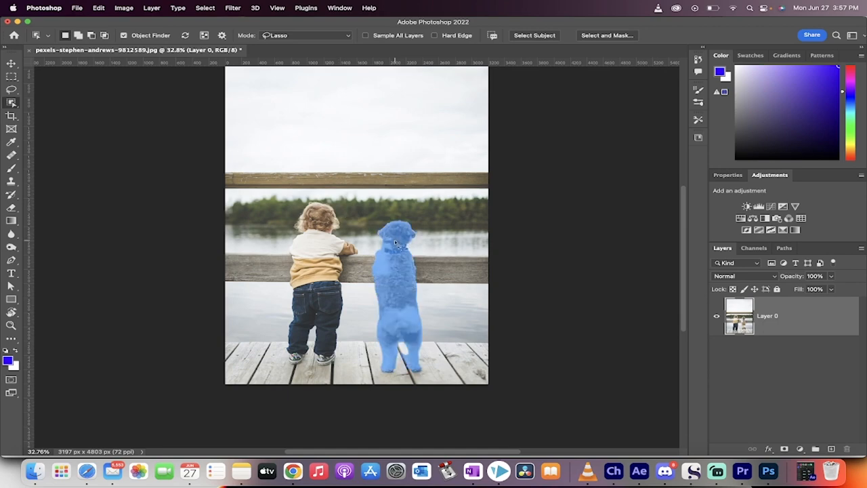
pyautogui.moveTo(399, 268)
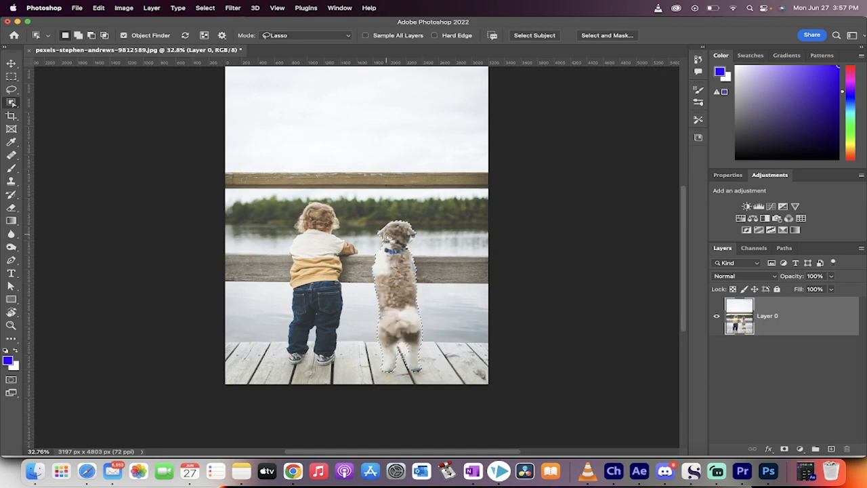
# Select the dog beside the toddler using the Object Selection tool with Object Finder
pyautogui.click(204, 8)
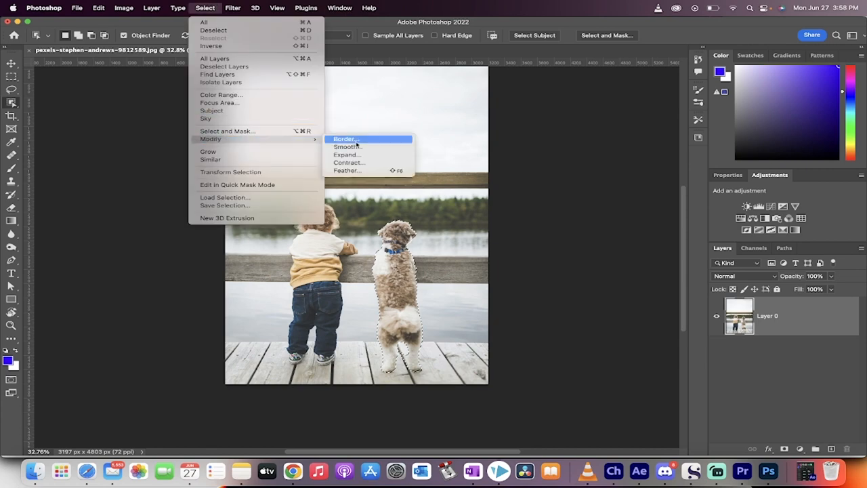
# Expand the dog selection by a few pixels via Select > Modify > Expand
pyautogui.click(347, 155)
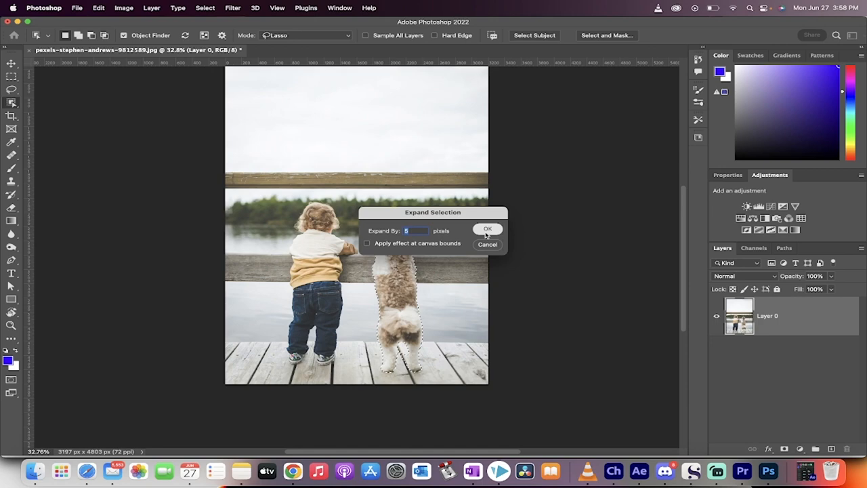
pyautogui.click(487, 229)
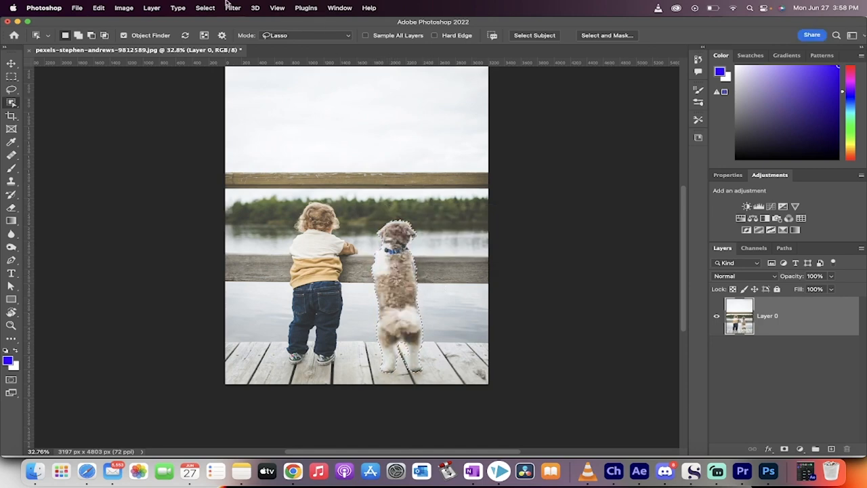
pyautogui.click(98, 8)
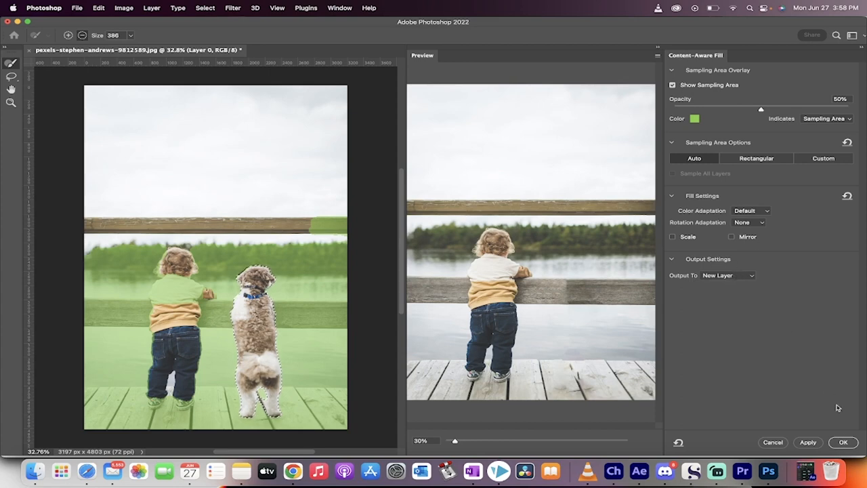
# Apply Content-Aware Fill over the dog's area, outputting the result to a new layer
pyautogui.click(843, 442)
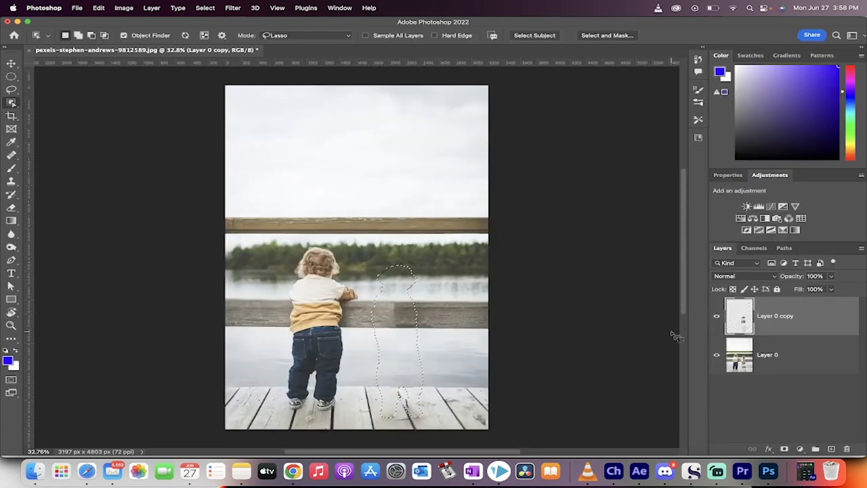
pyautogui.click(205, 8)
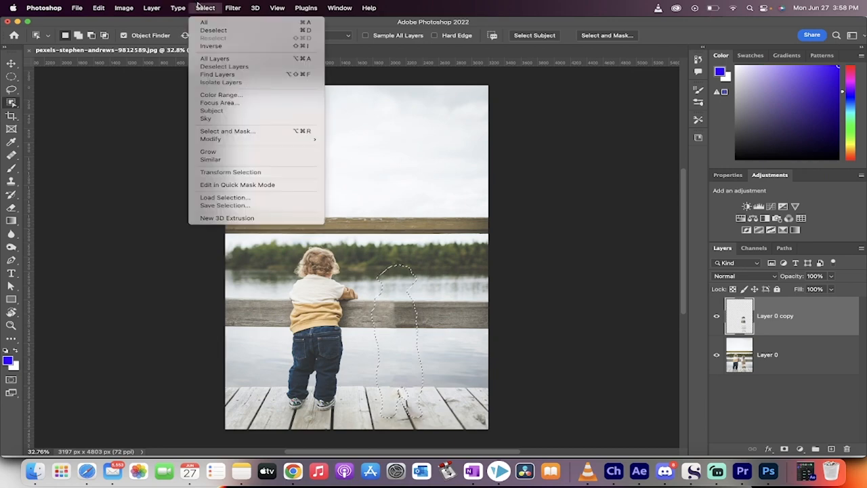